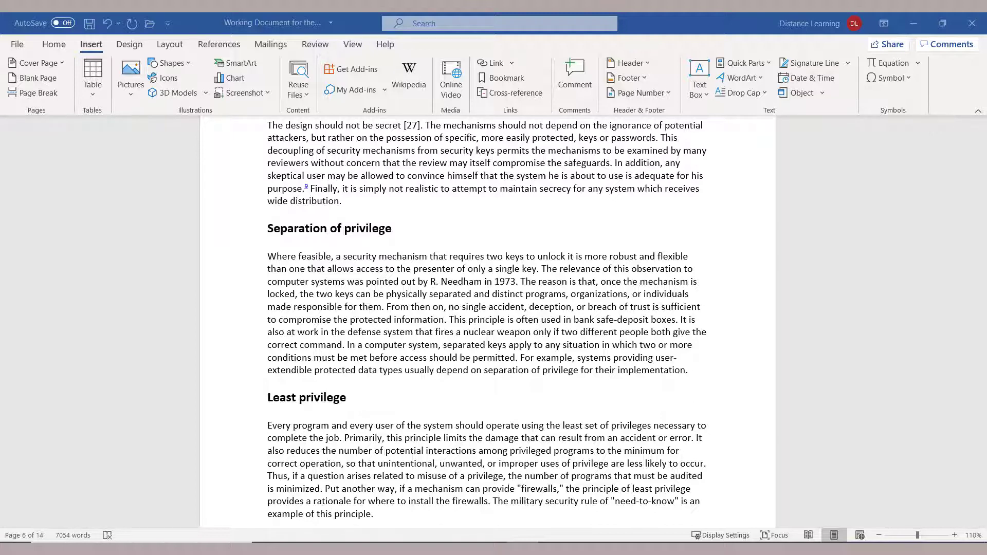
mouse_move(292, 256)
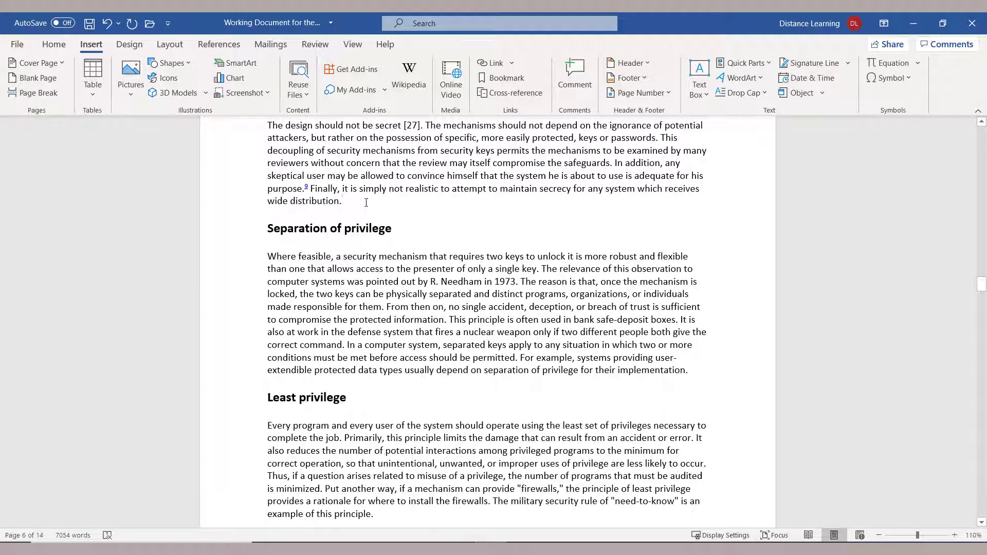
Place the cursor right after 'wide distribution.' at the end of the paragraph.
left_click(343, 202)
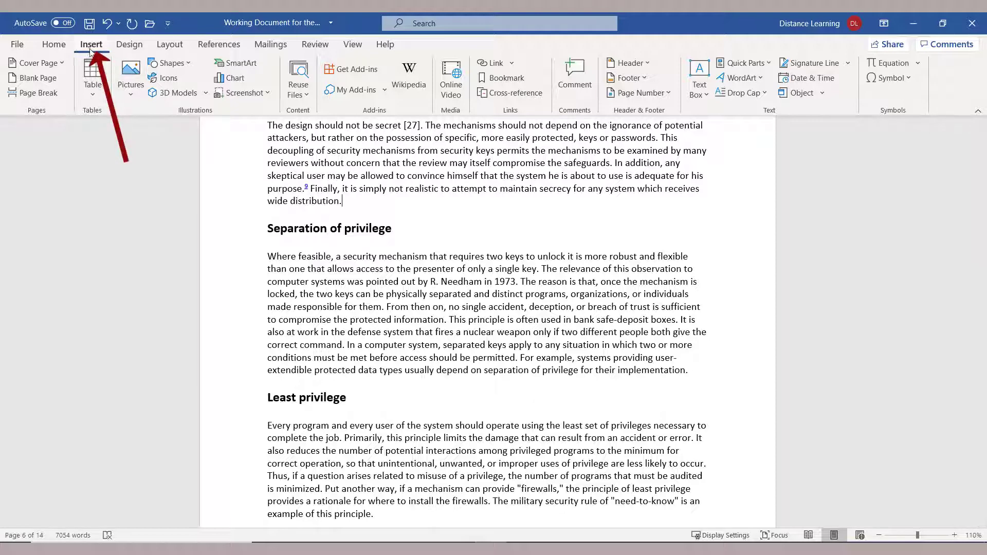
mouse_move(174, 92)
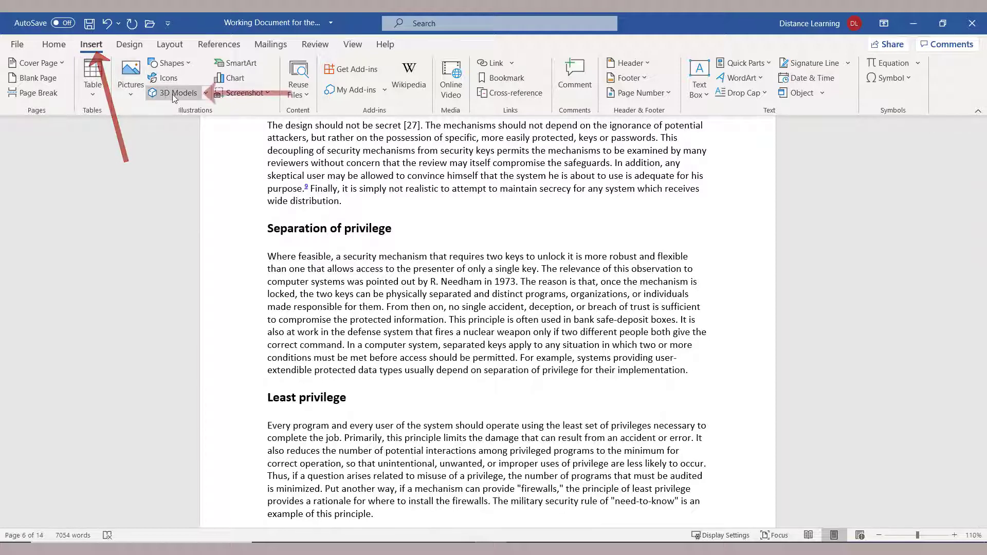
Open the Online 3D Models library and show the All Animated Models category.
left_click(178, 93)
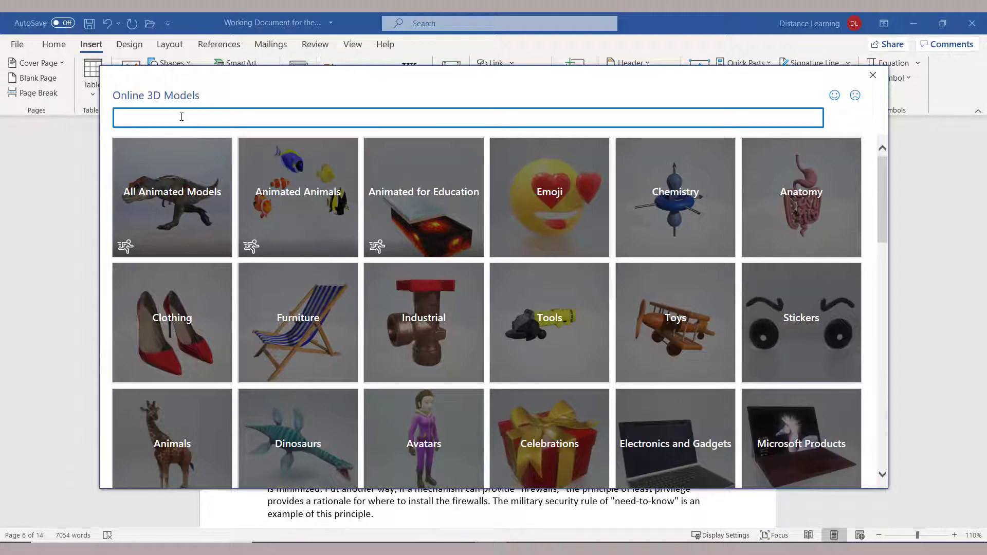
mouse_move(362, 224)
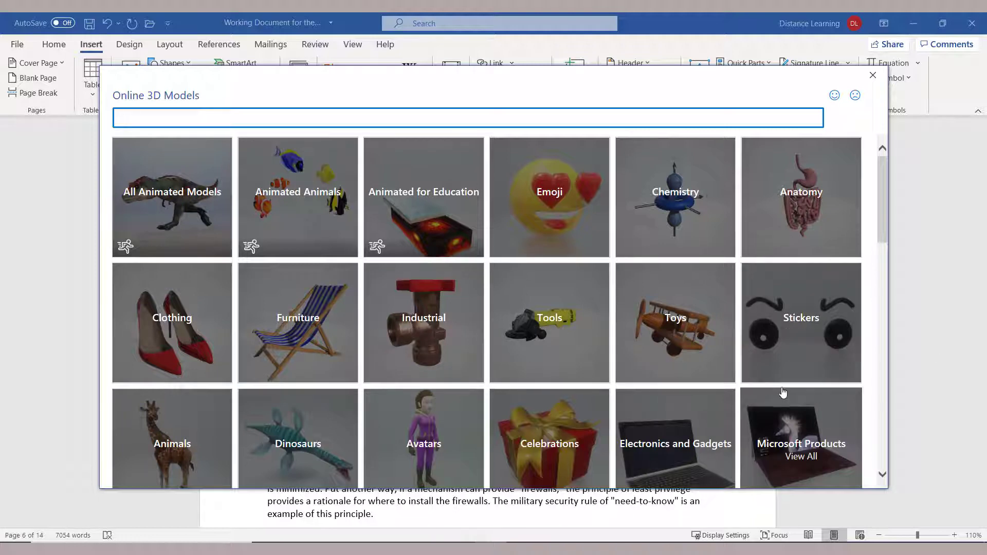
mouse_move(171, 205)
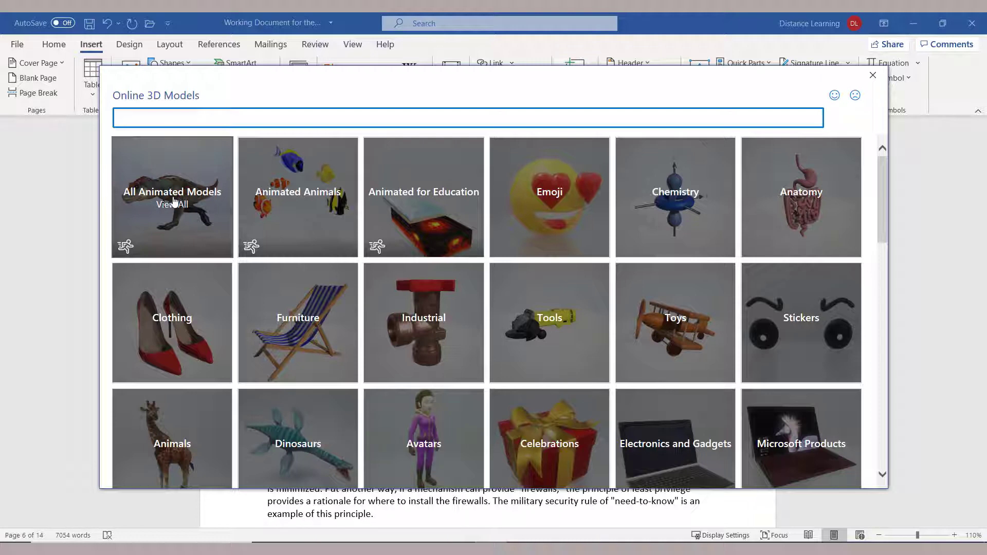
left_click(172, 196)
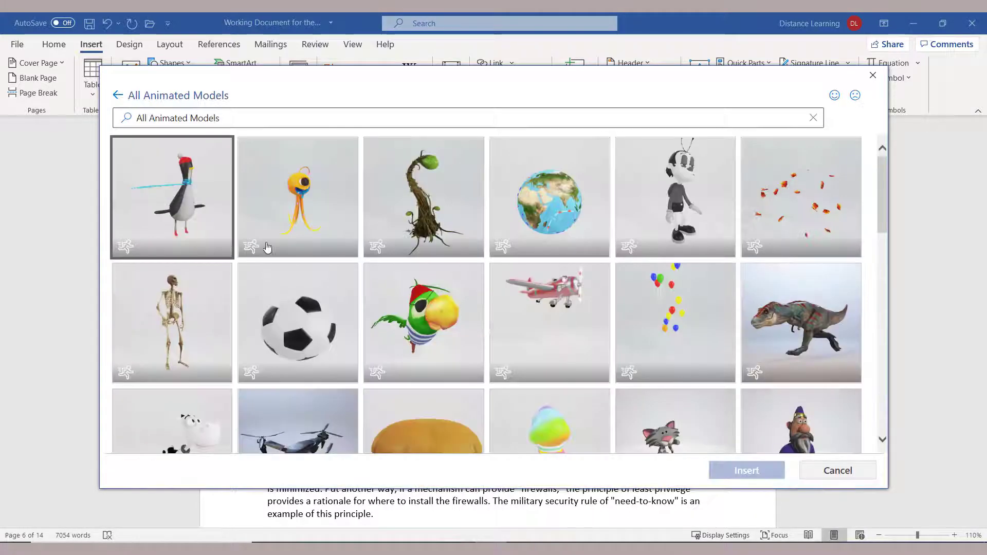
Scroll the animated models list and choose the animated human heart model.
scroll("down", 3)
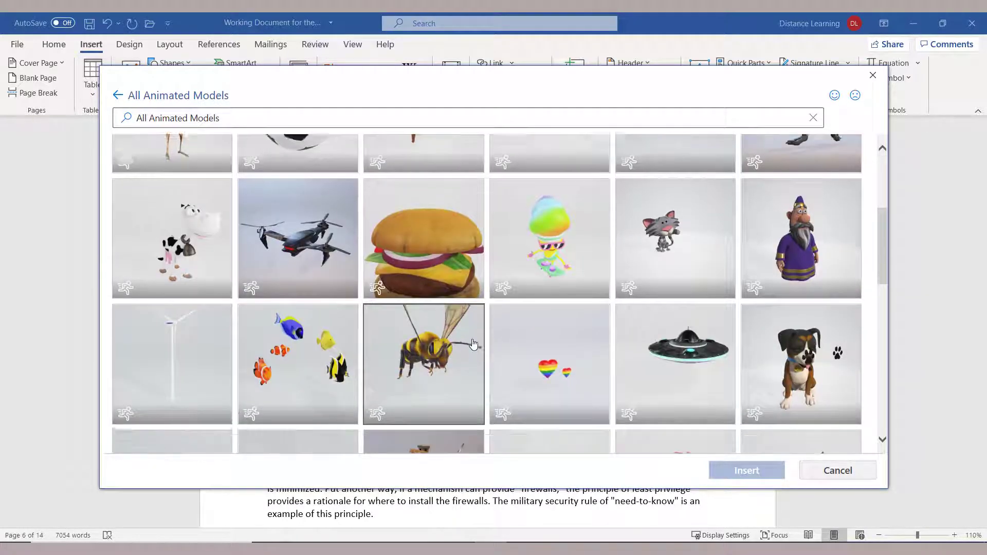
scroll("down", 3)
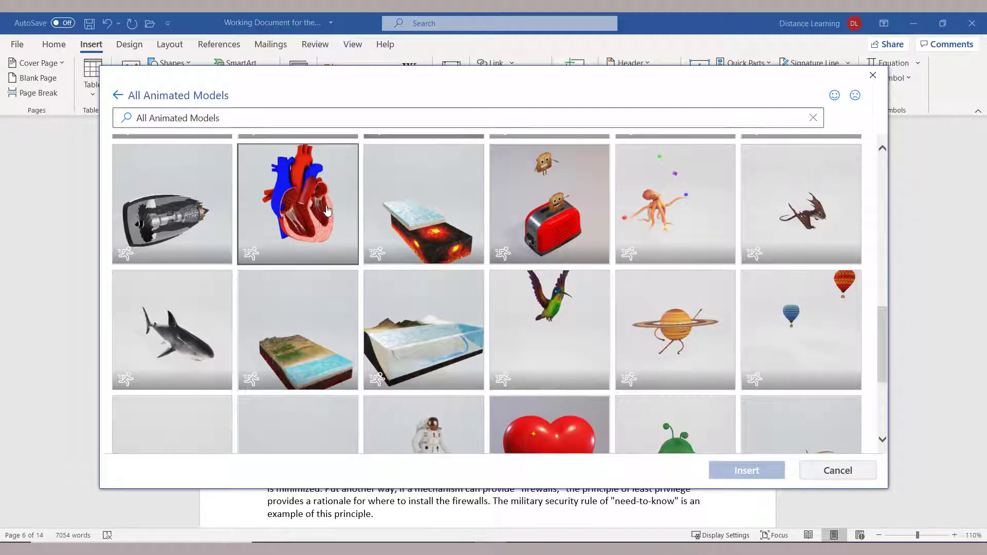
left_click(297, 204)
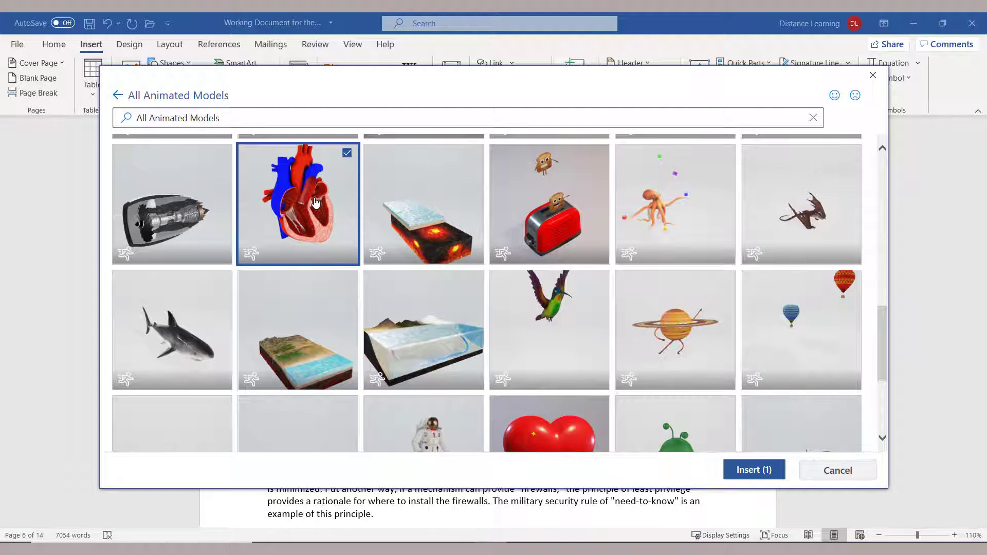
mouse_move(338, 236)
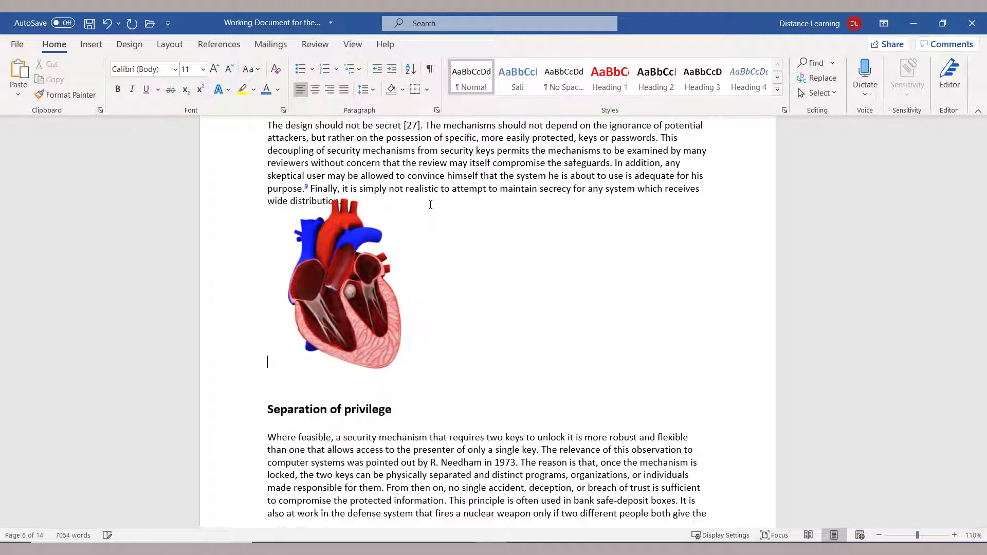
left_click(343, 283)
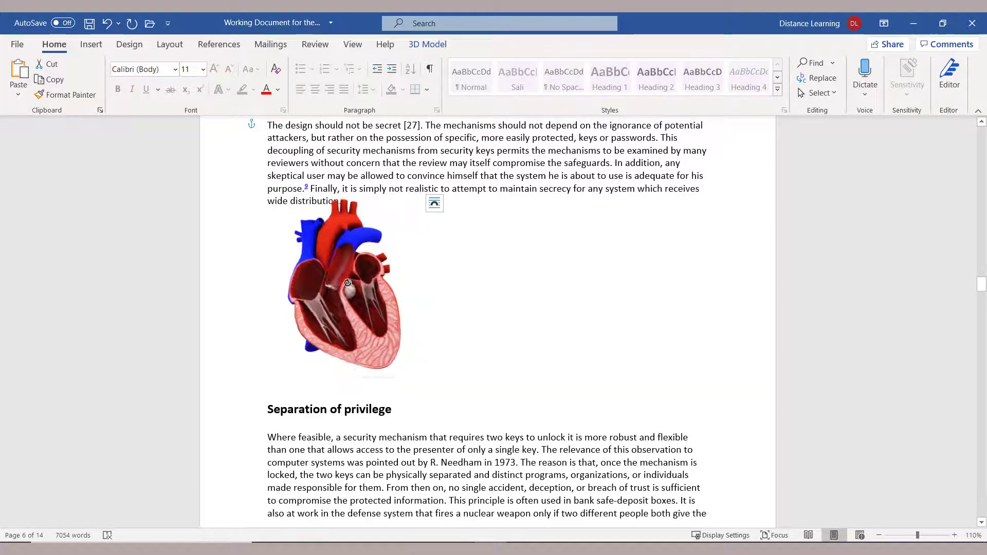
left_click(346, 283)
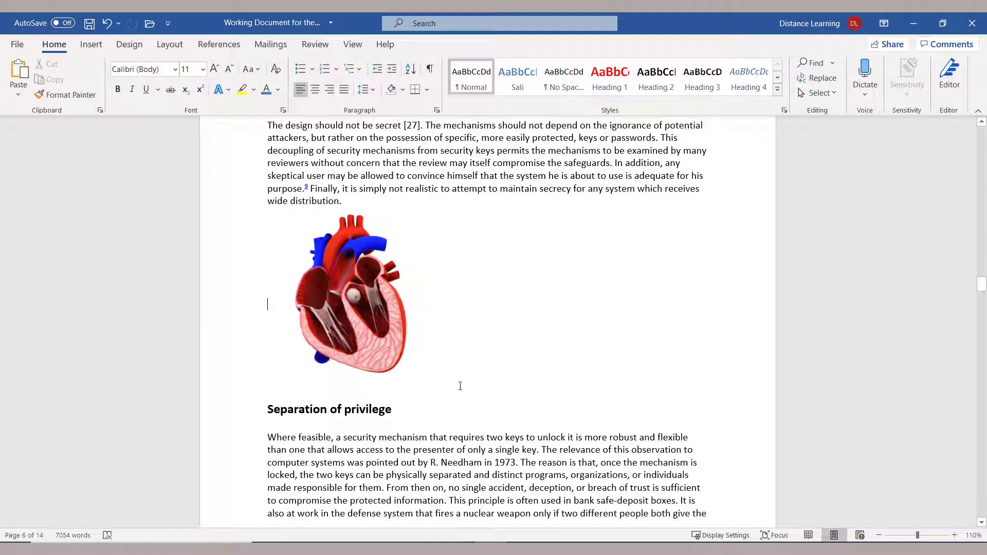
mouse_move(469, 375)
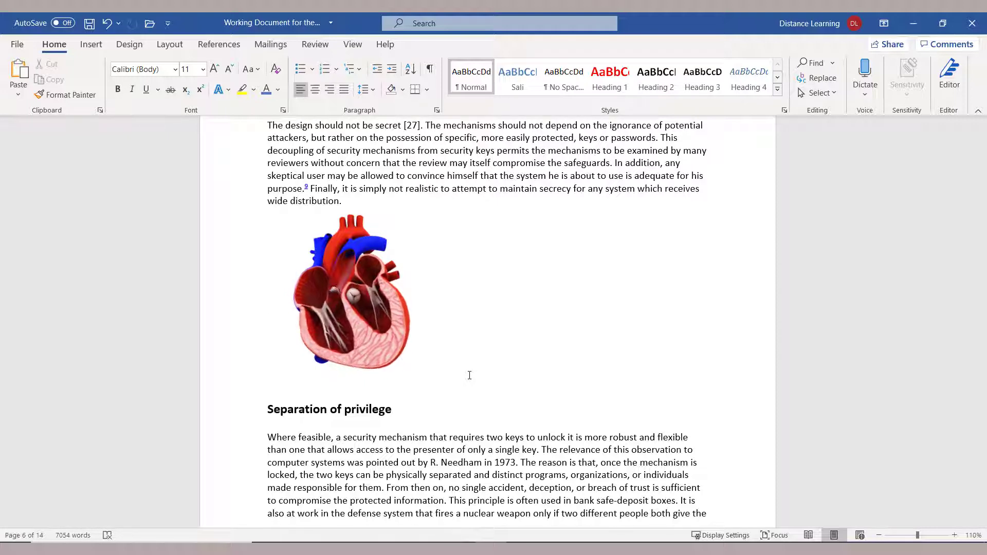
left_click(353, 292)
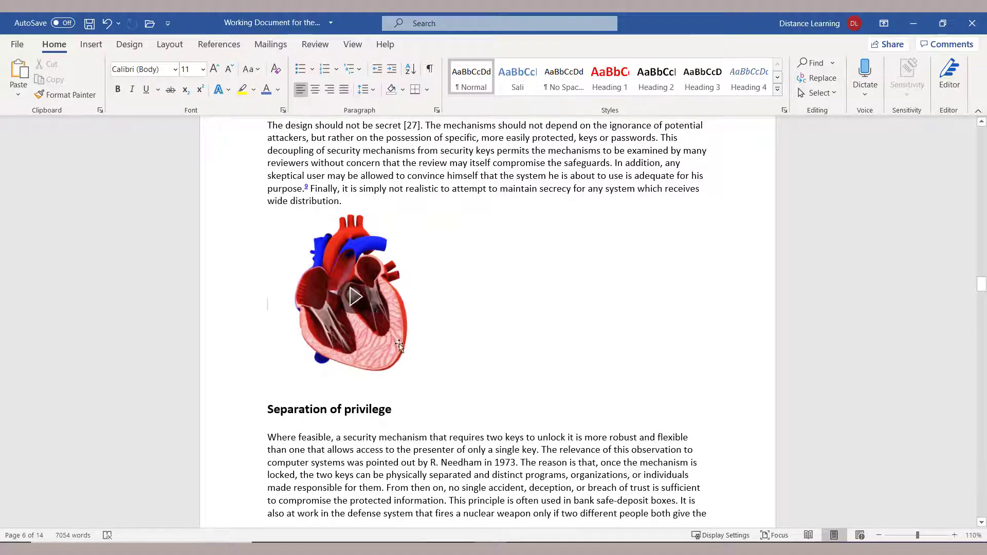
left_click(354, 296)
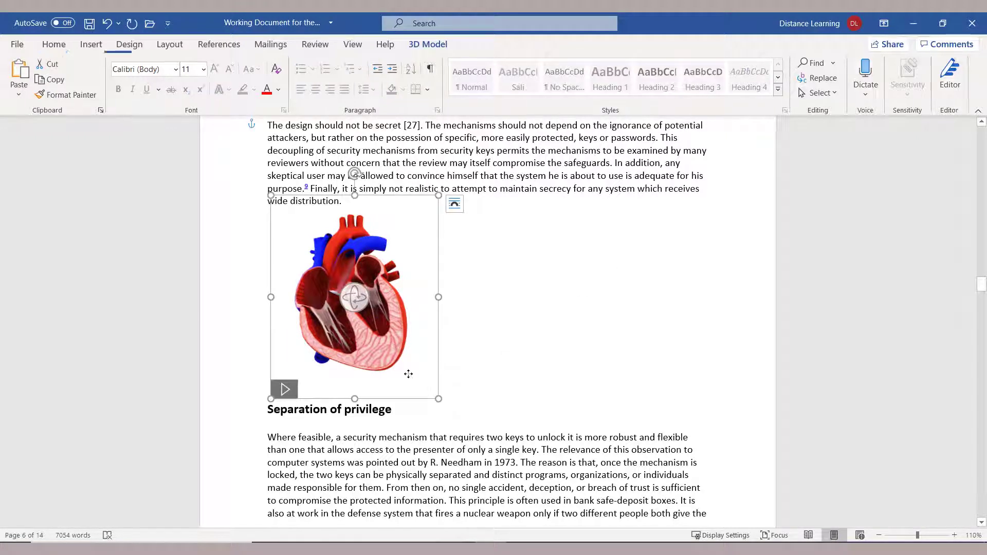
left_click(428, 44)
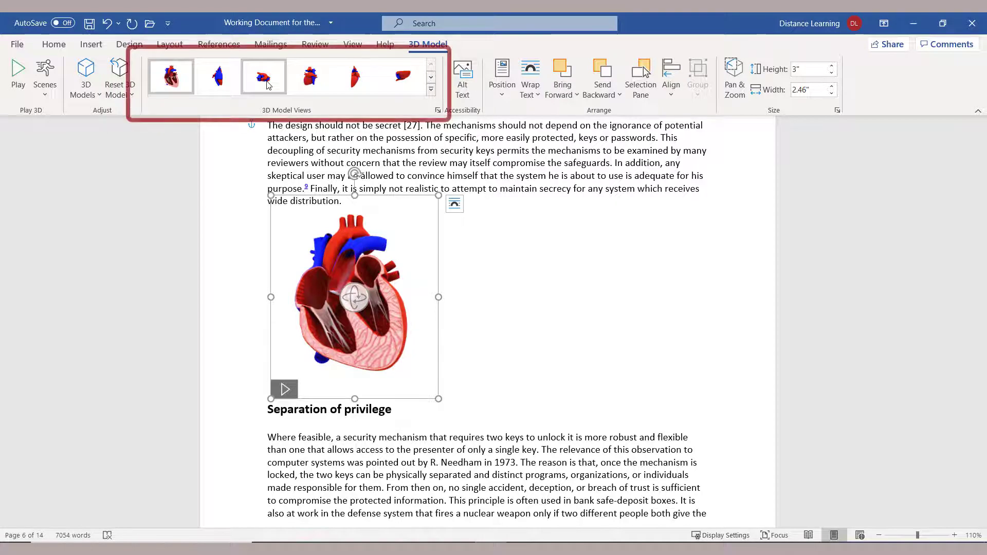
left_click(356, 76)
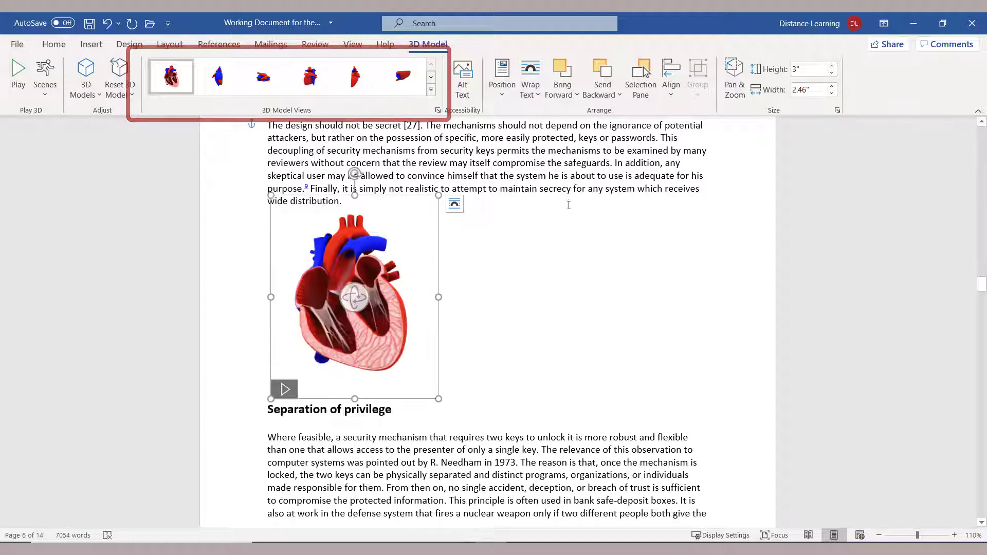
left_click(530, 76)
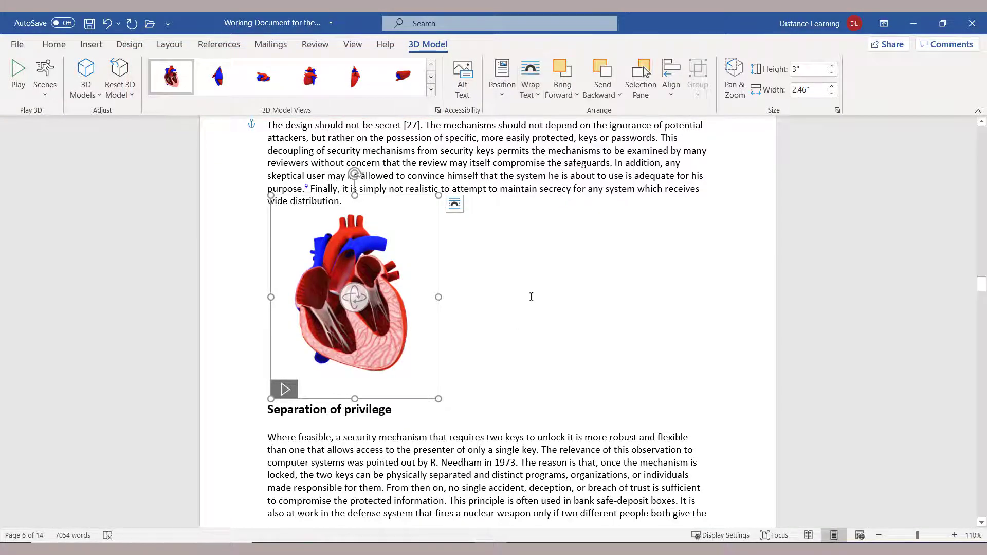
left_click(531, 297)
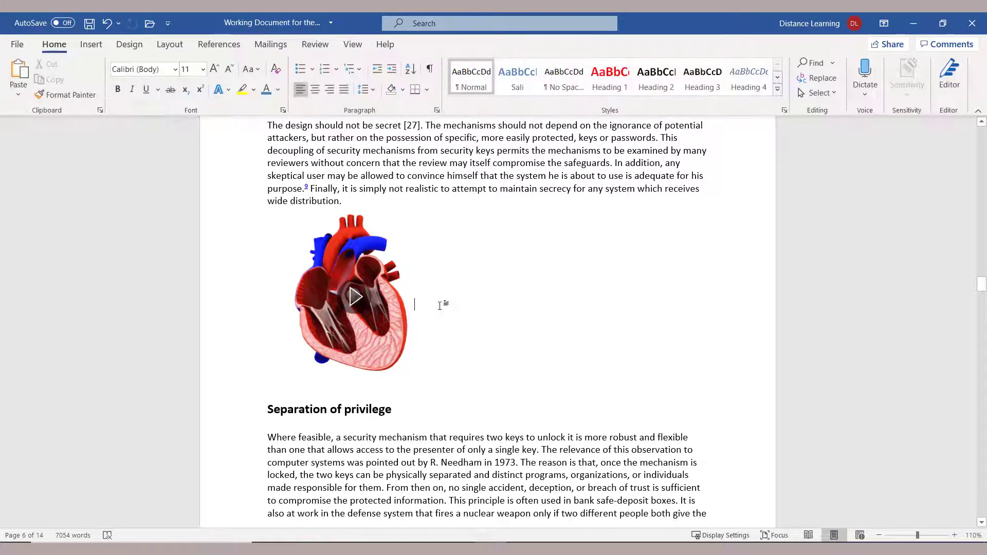
Select the heart model, apply Tight text wrapping, then deselect it to view the wrap.
left_click(354, 297)
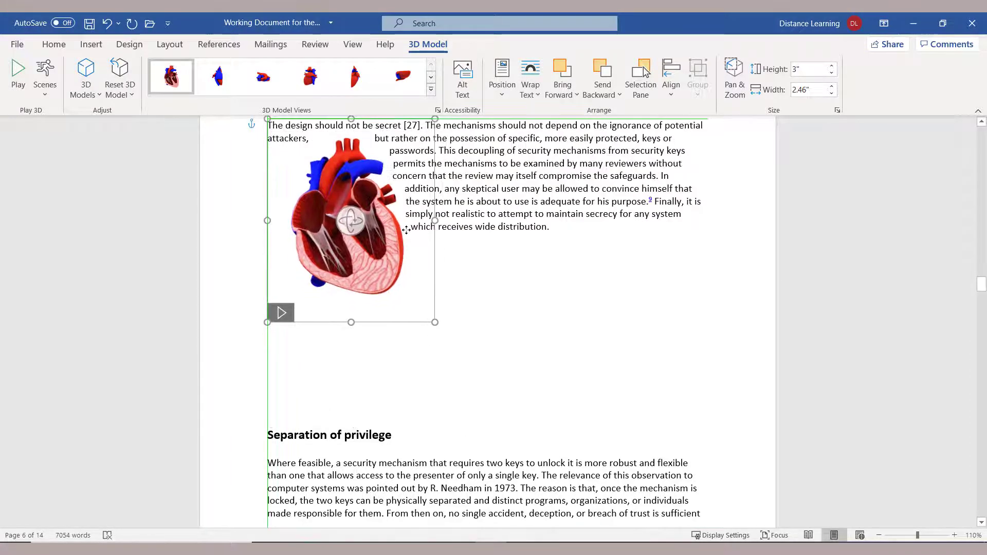
mouse_move(734, 76)
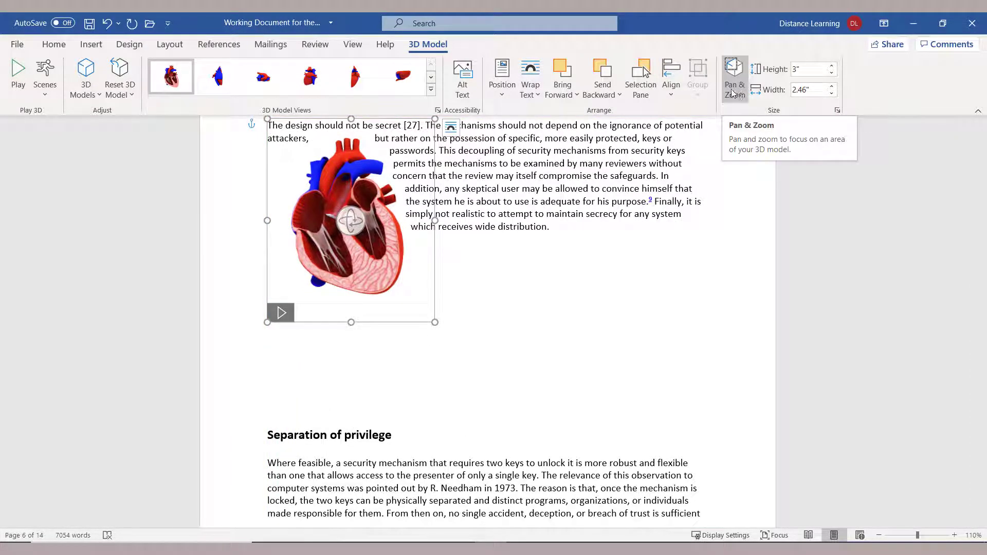
mouse_move(371, 185)
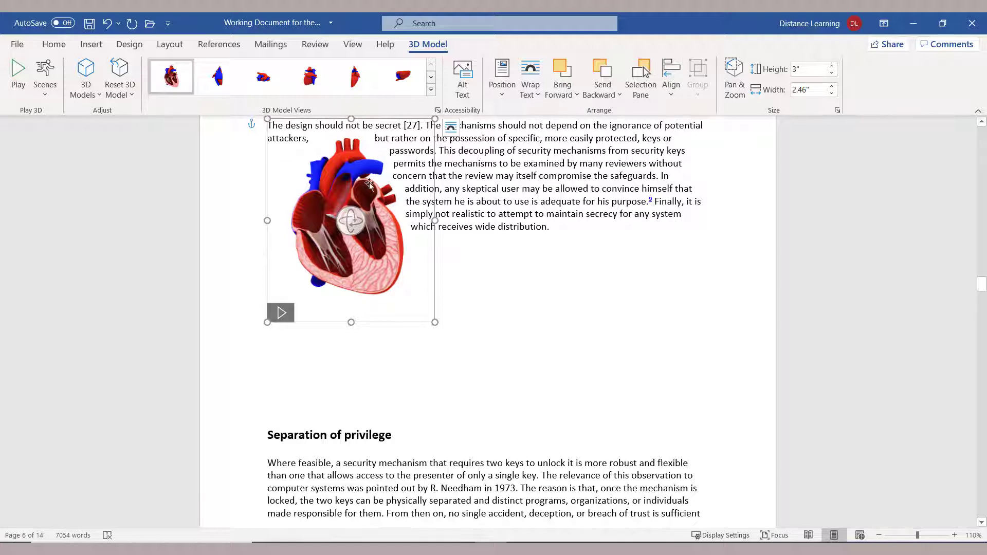
mouse_move(45, 72)
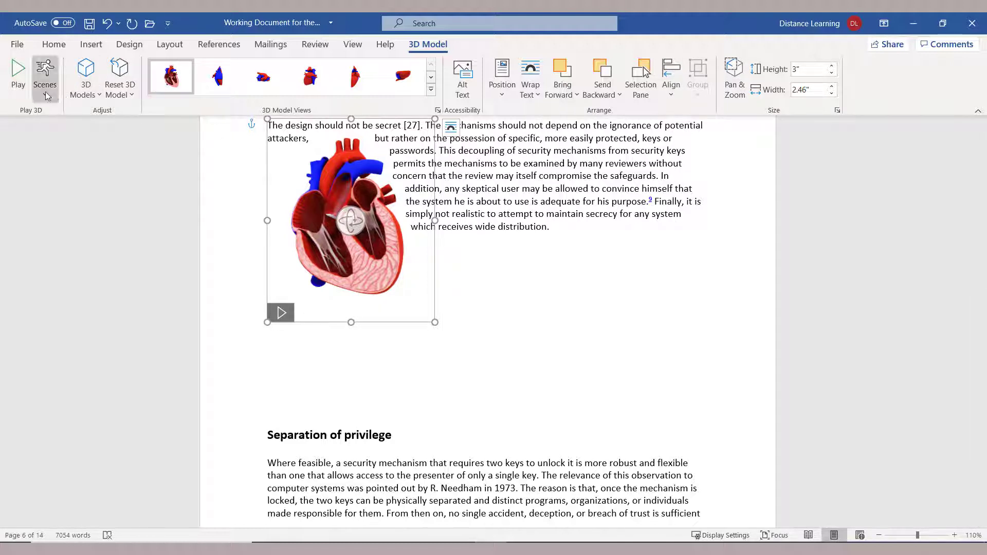
mouse_move(358, 86)
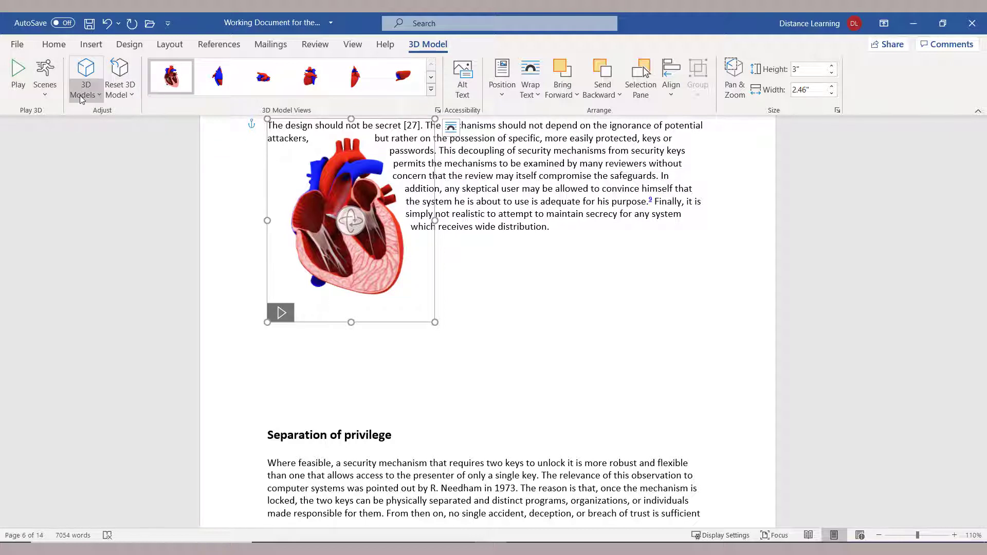
left_click(469, 292)
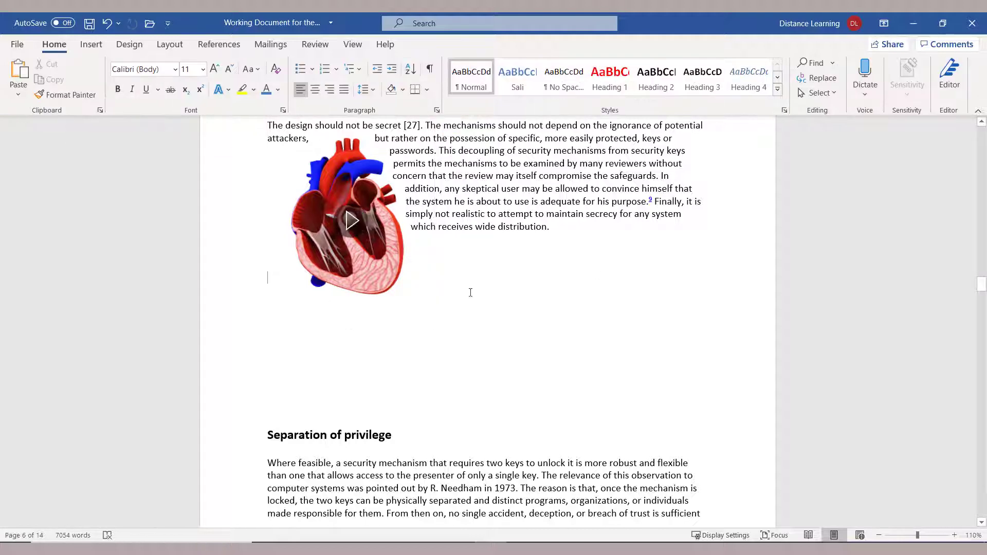